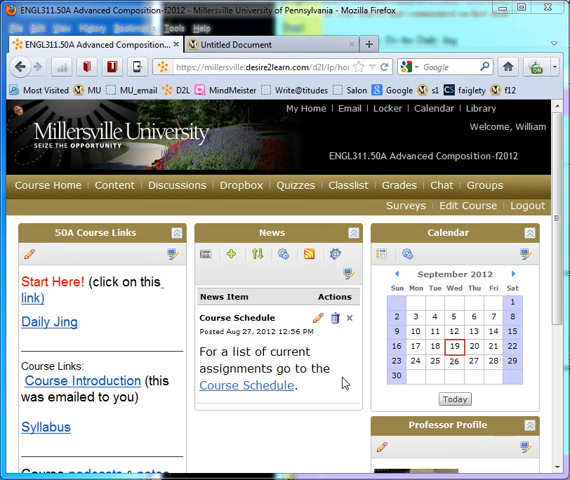
mouse_move(277, 389)
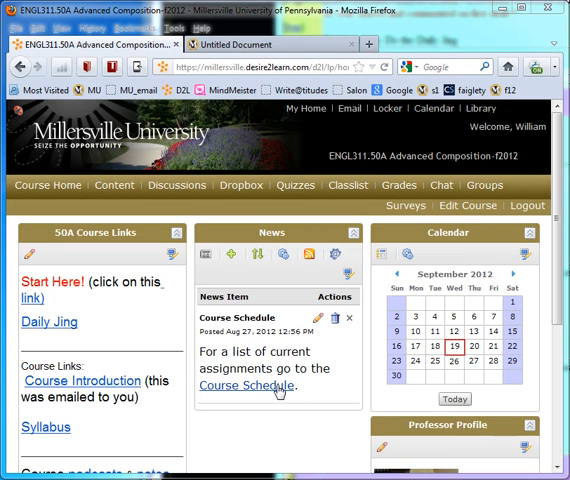
Step: Open the Course Schedule from the News widget and scroll down to Week 4
click(248, 385)
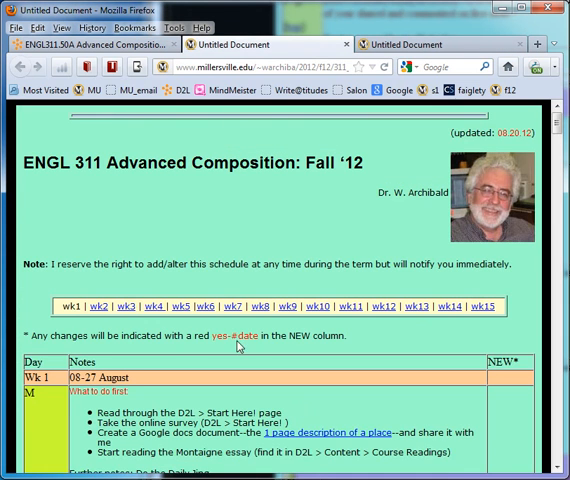
scroll(down, 3)
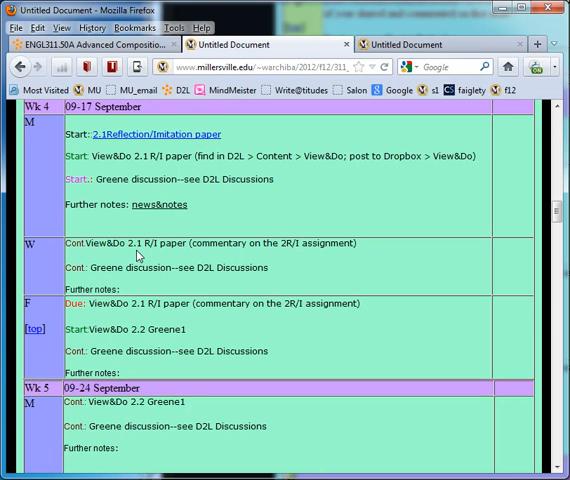
mouse_move(107, 348)
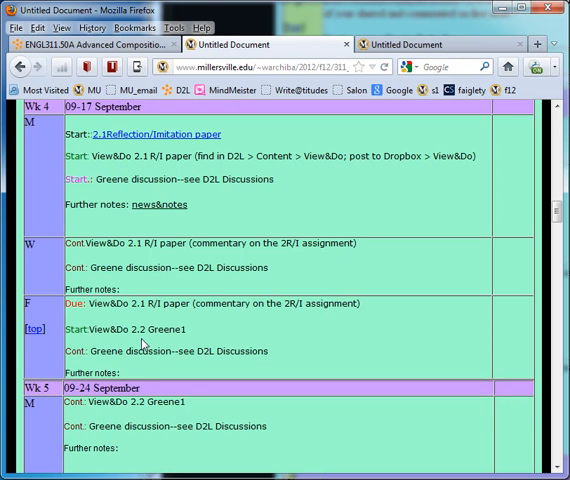
mouse_move(134, 331)
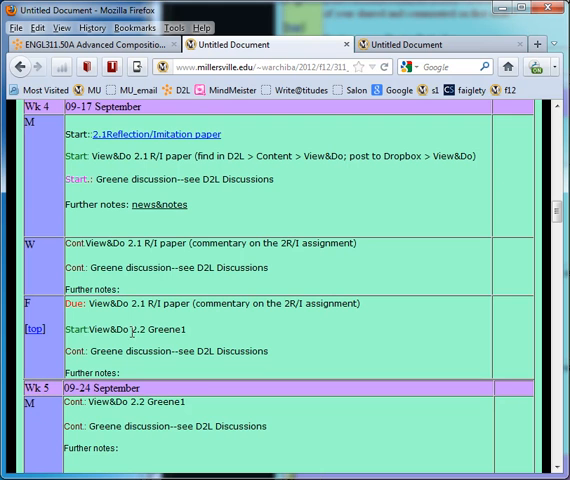
mouse_move(134, 341)
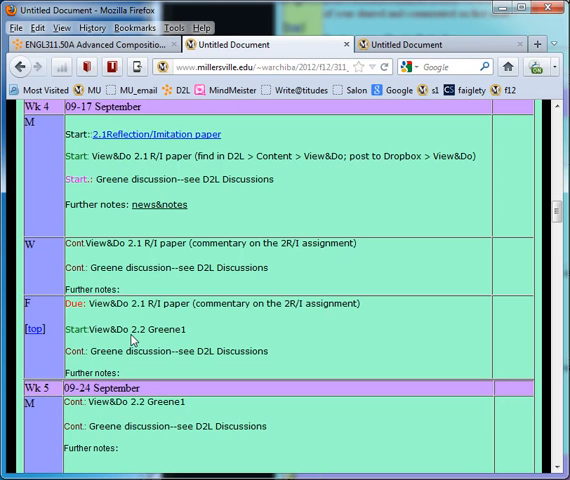
mouse_move(132, 341)
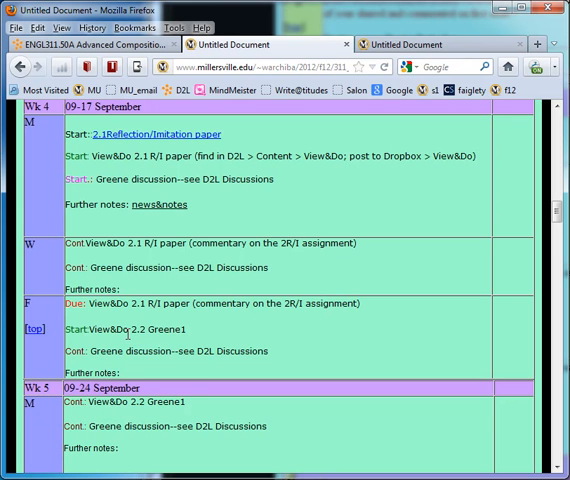
mouse_move(124, 333)
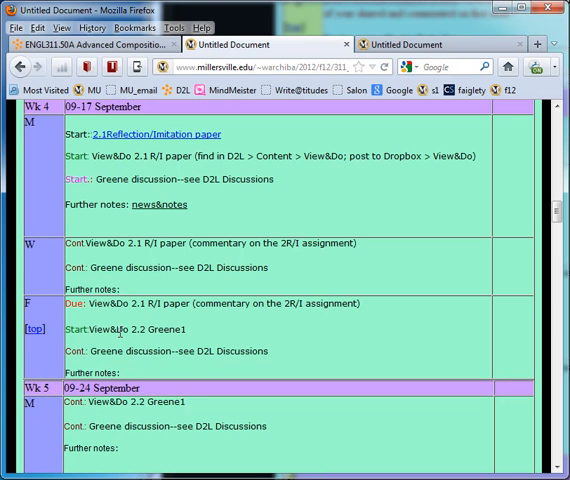
mouse_move(197, 342)
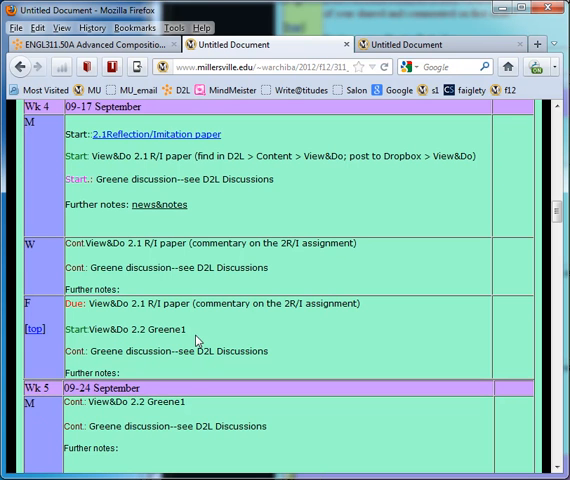
mouse_move(138, 253)
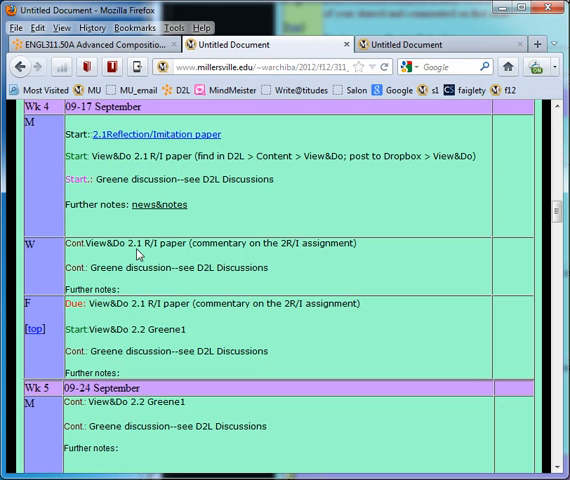
mouse_move(148, 348)
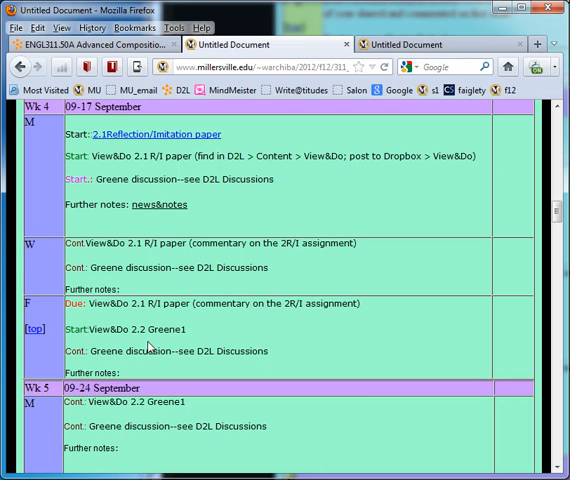